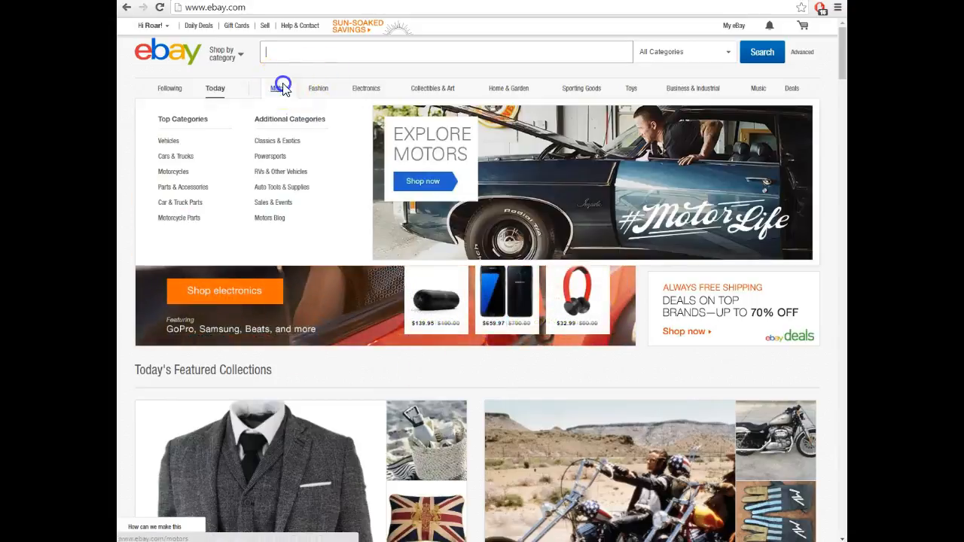
Open the eBay Motors page from the category bar
left_click(280, 83)
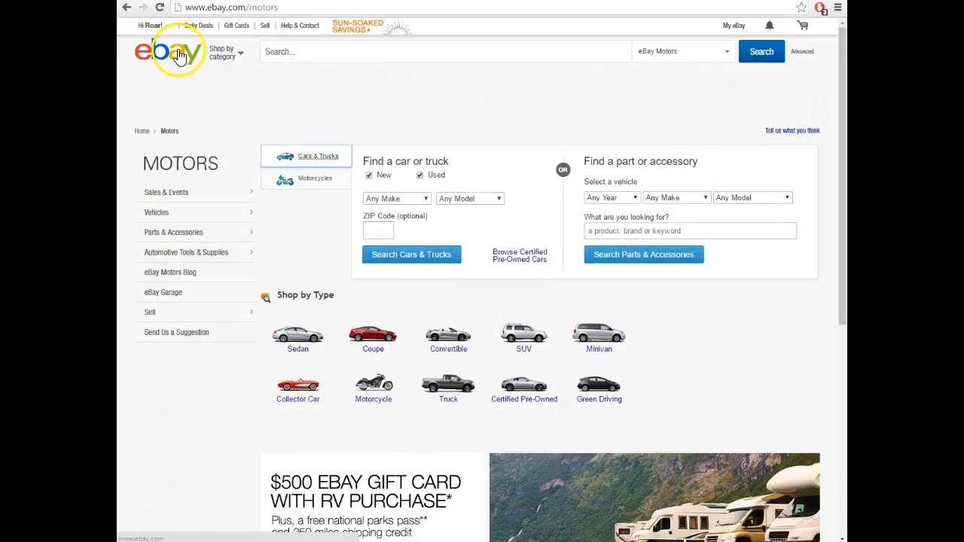
Return to the eBay home page via the eBay logo
left_click(165, 52)
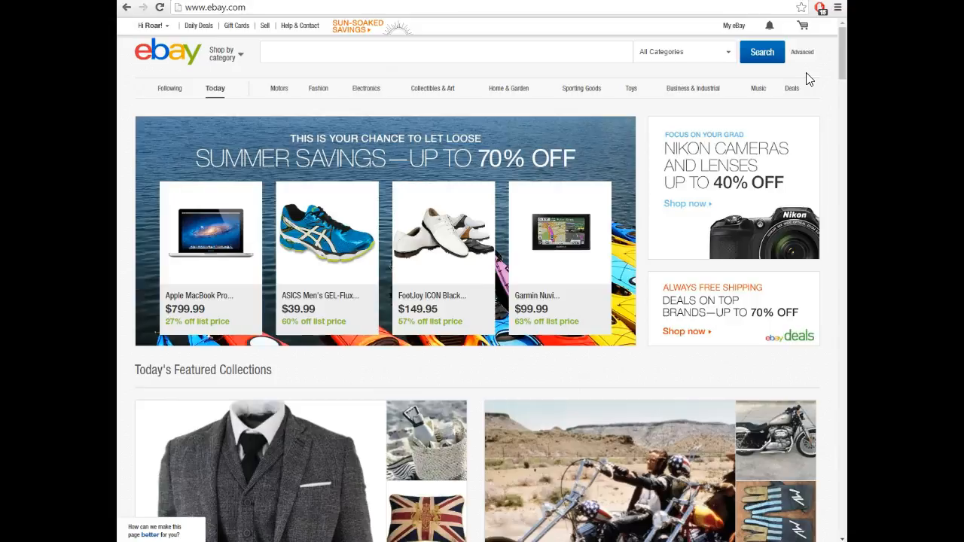
Preview the Collectibles & Art menu, then show search suggestions like canon 246 ink
left_click(445, 51)
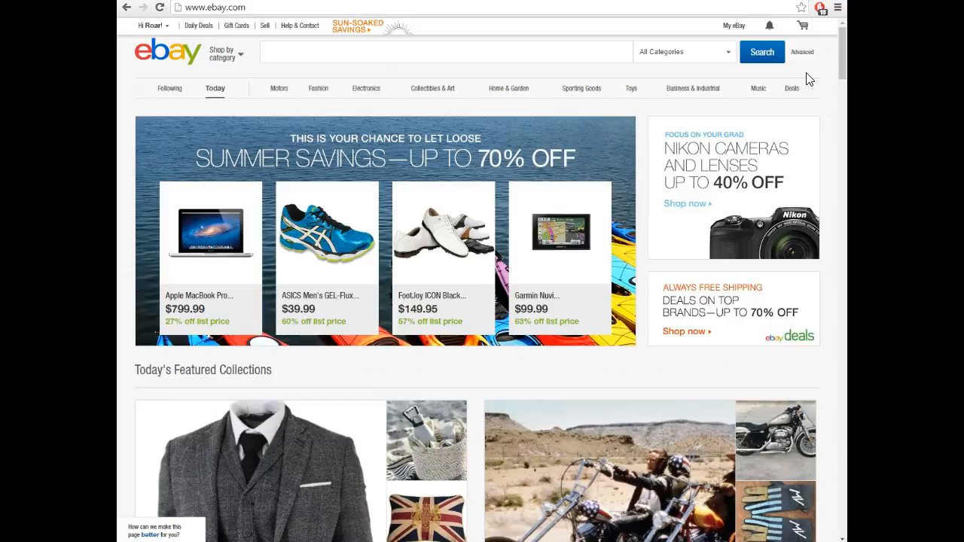
left_click(432, 88)
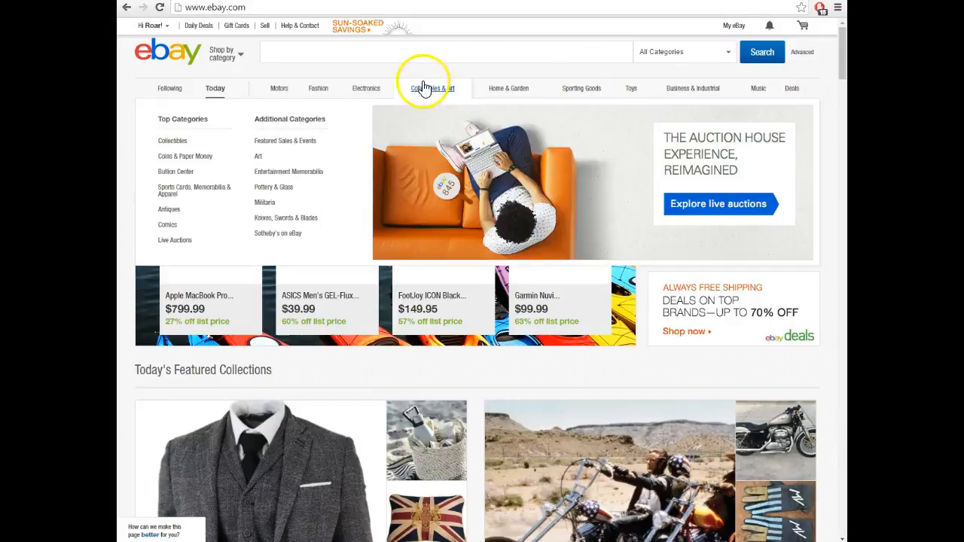
left_click(446, 52)
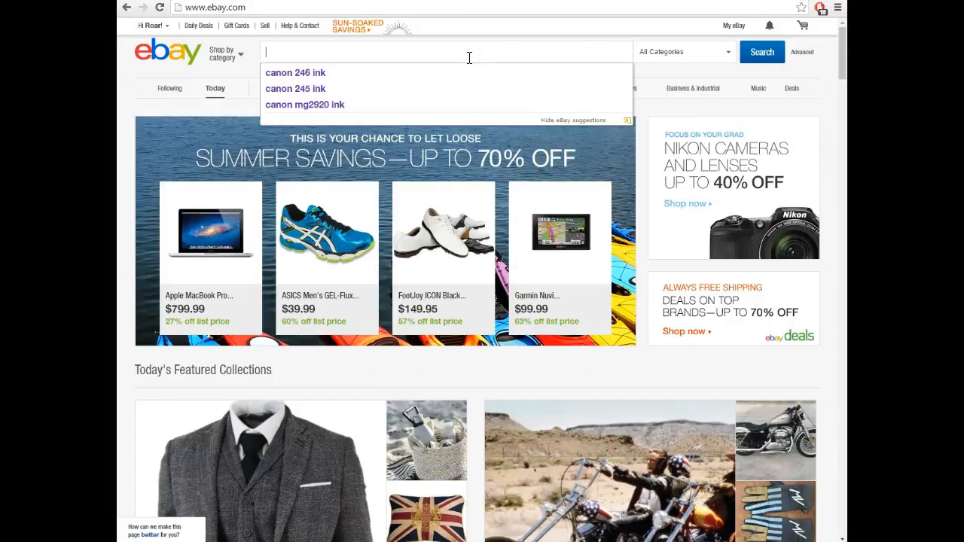